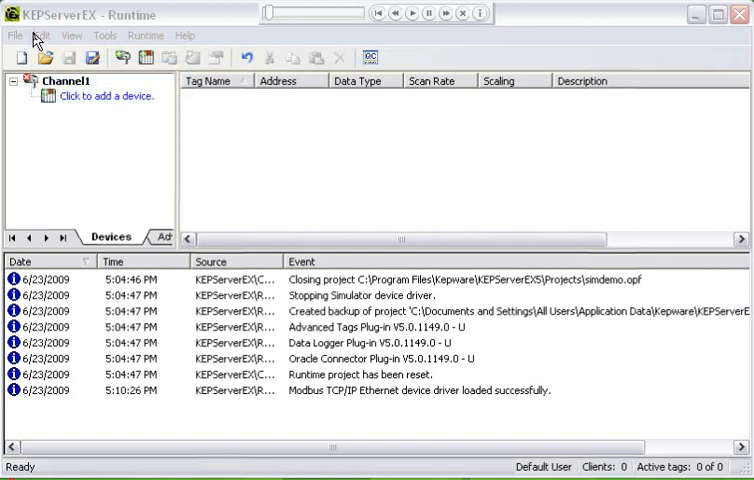
# - Begin creating a new device under Channel1 with the New Device wizard
pyautogui.click(38, 36)
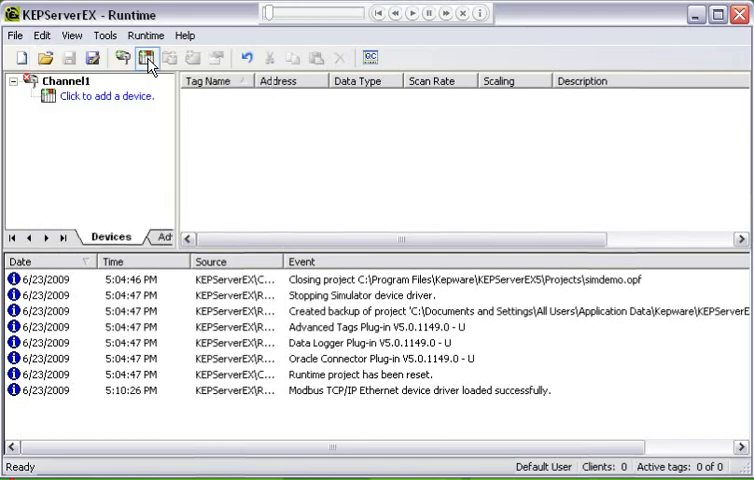
pyautogui.moveTo(144, 56)
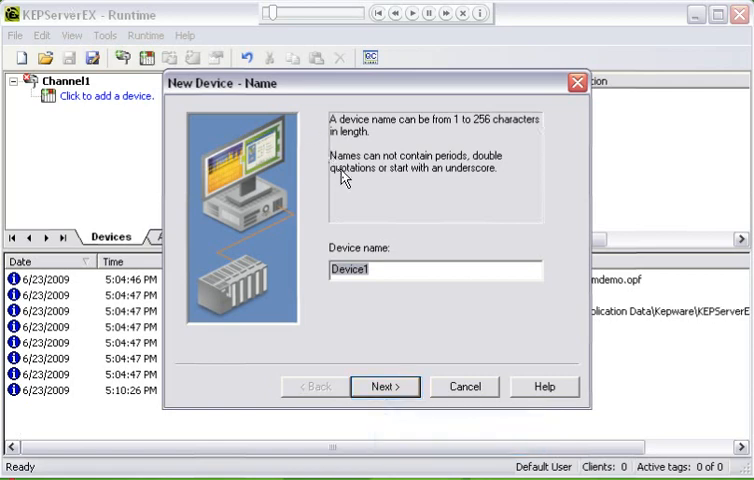
# - Accept the name Device1 and review the model choices, keeping Modbus
pyautogui.click(384, 386)
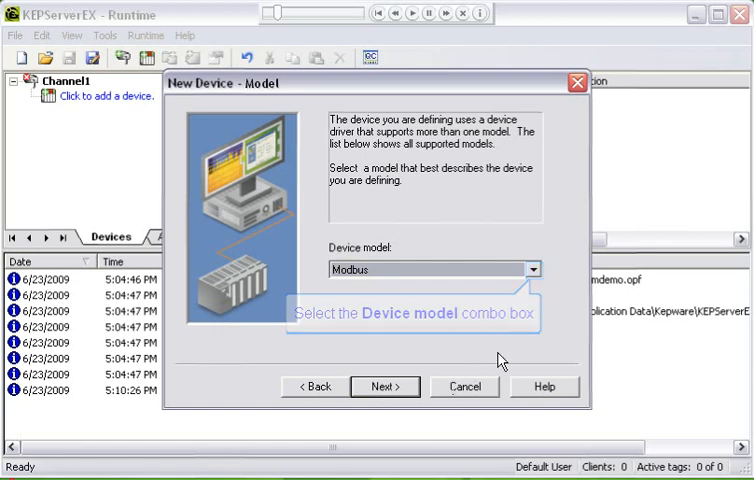
pyautogui.click(532, 268)
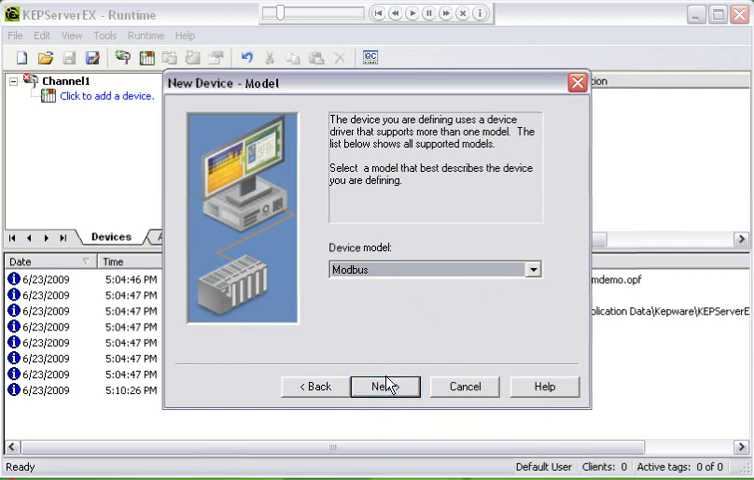
# - Keep Modbus as the model and enter the Device ID 10.10.50.4.1
pyautogui.click(384, 386)
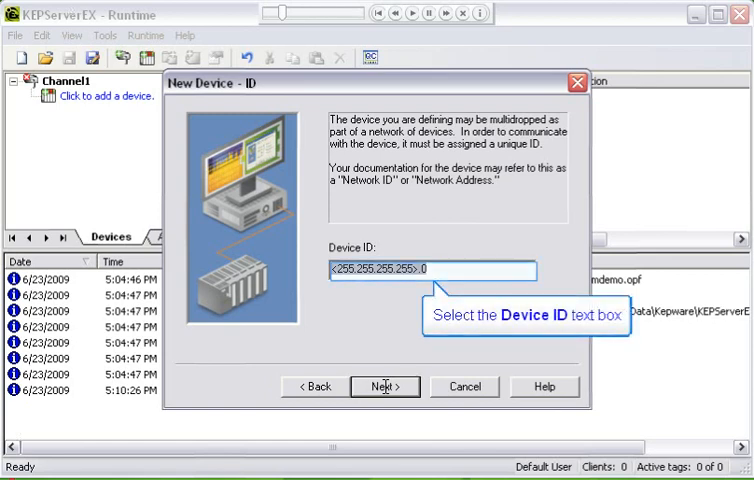
pyautogui.click(434, 272)
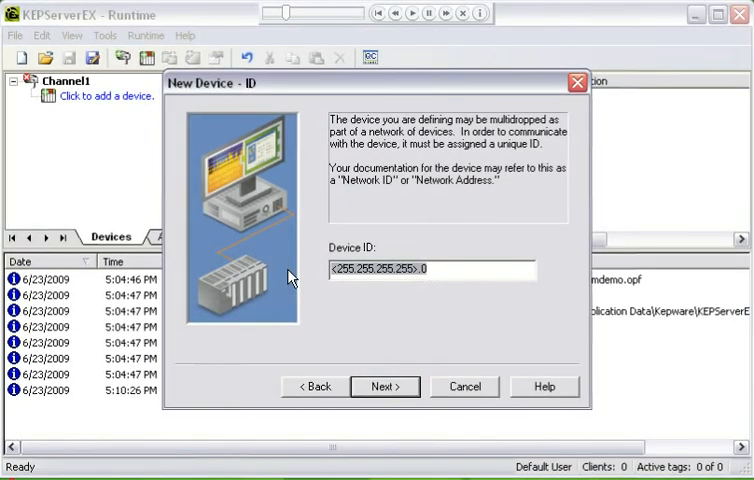
pyautogui.write('10.10')
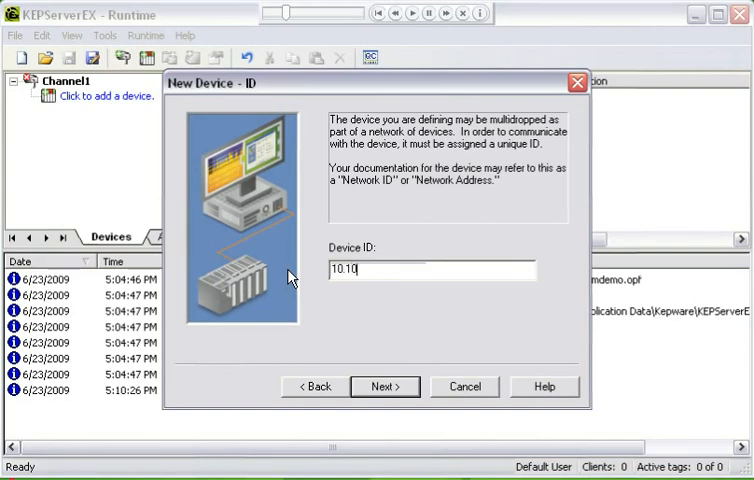
pyautogui.write('.50.4')
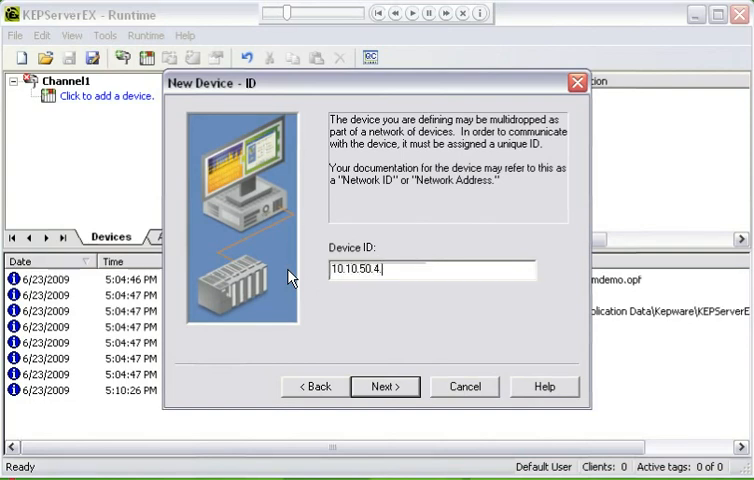
pyautogui.write('1')
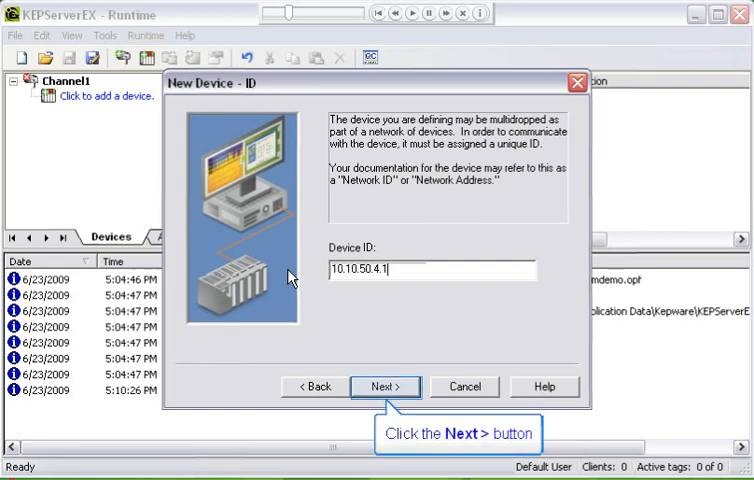
pyautogui.moveTo(360, 308)
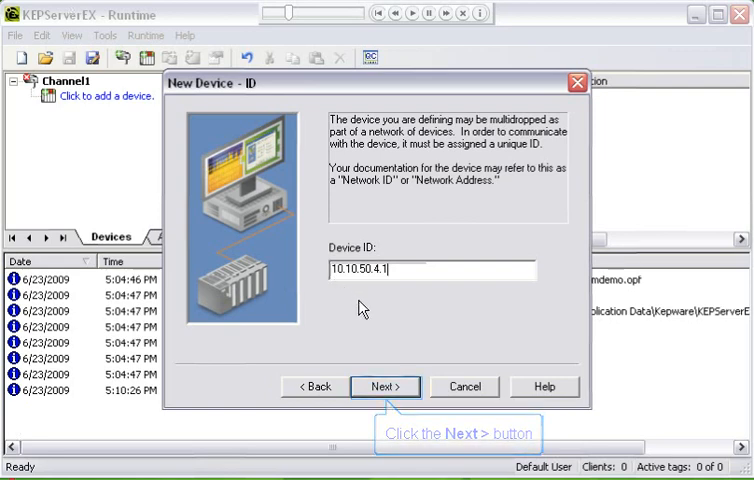
pyautogui.click(384, 386)
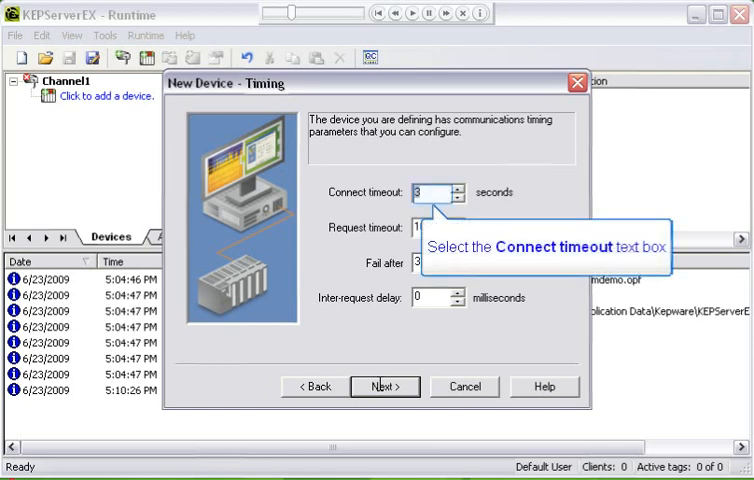
pyautogui.click(438, 192)
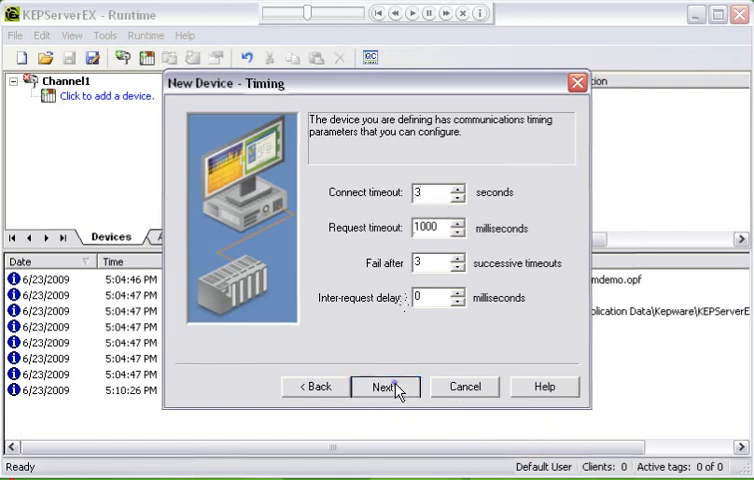
# - Accept the default timing and leave auto-demotion on communication failures disabled
pyautogui.click(384, 386)
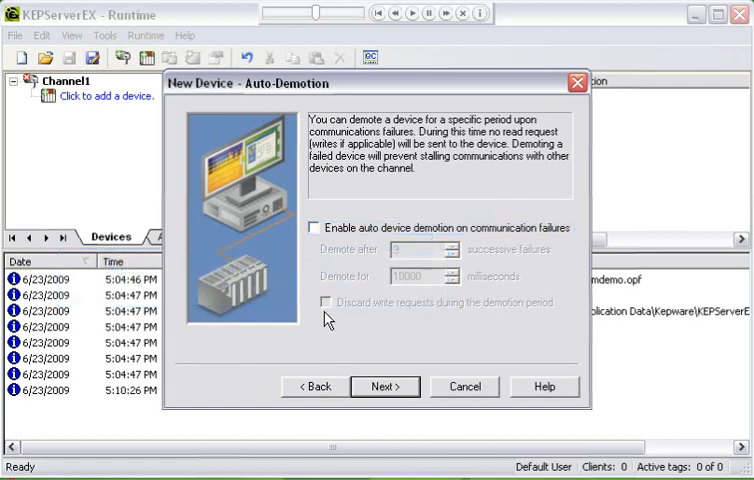
pyautogui.click(316, 228)
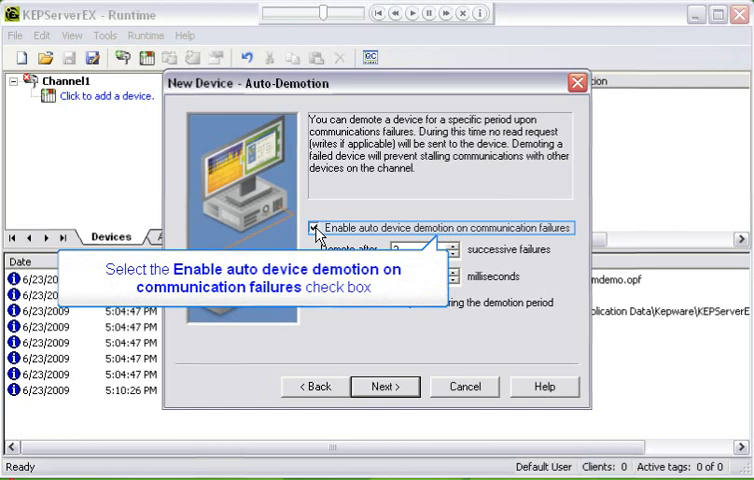
pyautogui.click(320, 228)
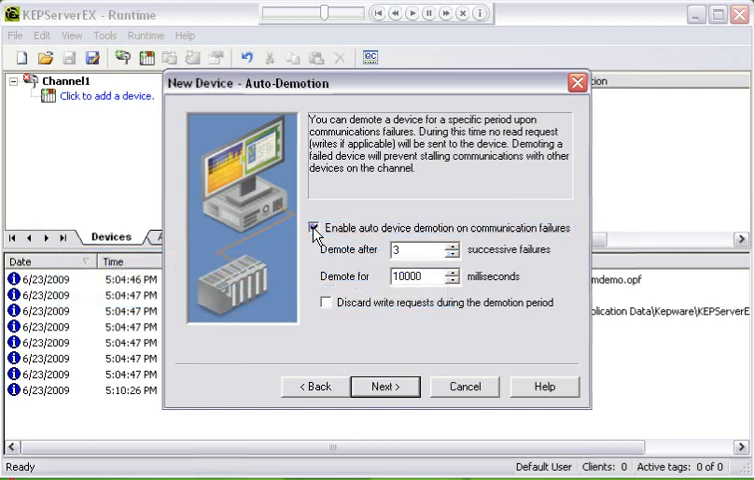
pyautogui.click(320, 228)
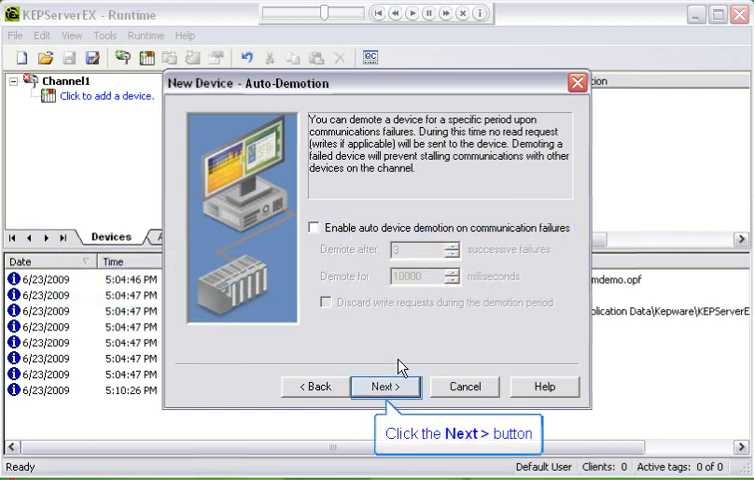
# - Continue with demotion disabled to the Database Creation settings
pyautogui.click(384, 388)
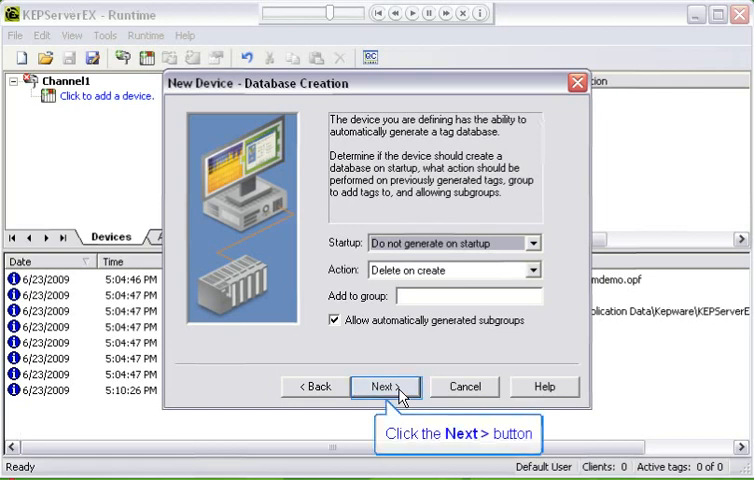
# - Accept database creation defaults and keep port 502 with TCP/IP on the Ethernet page
pyautogui.click(384, 386)
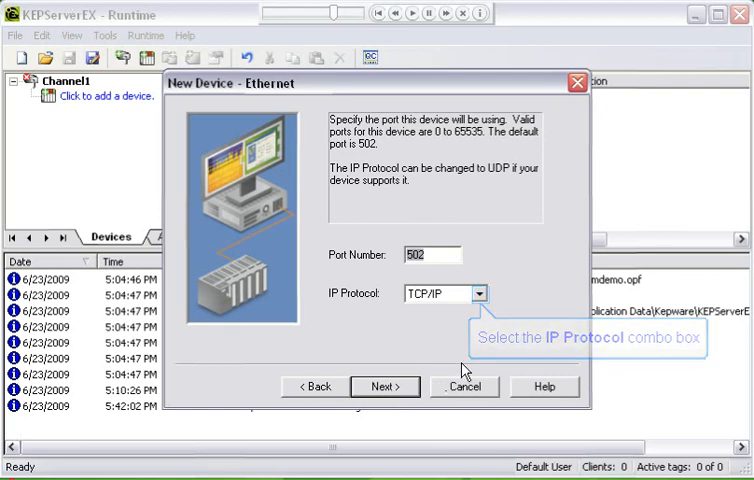
pyautogui.click(480, 292)
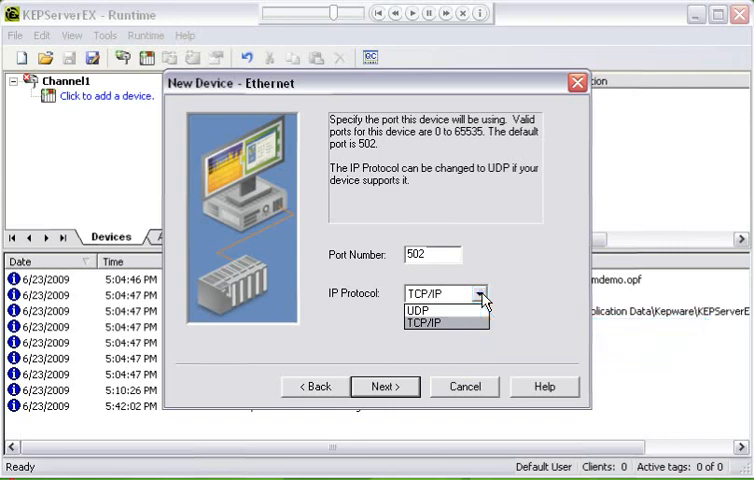
pyautogui.click(444, 320)
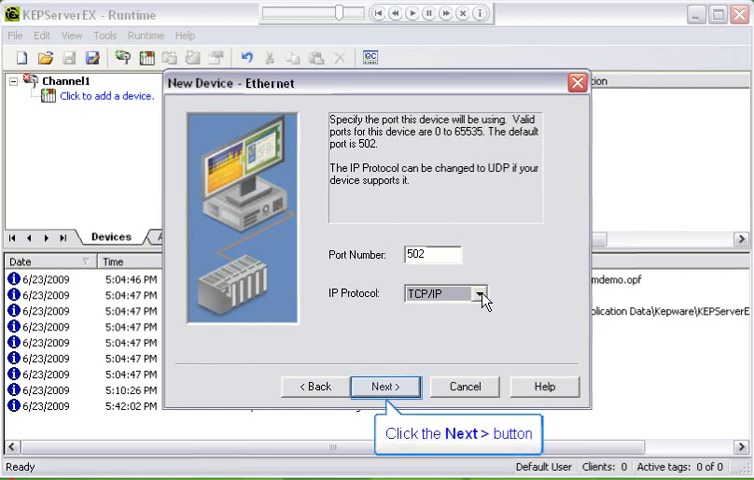
pyautogui.click(384, 386)
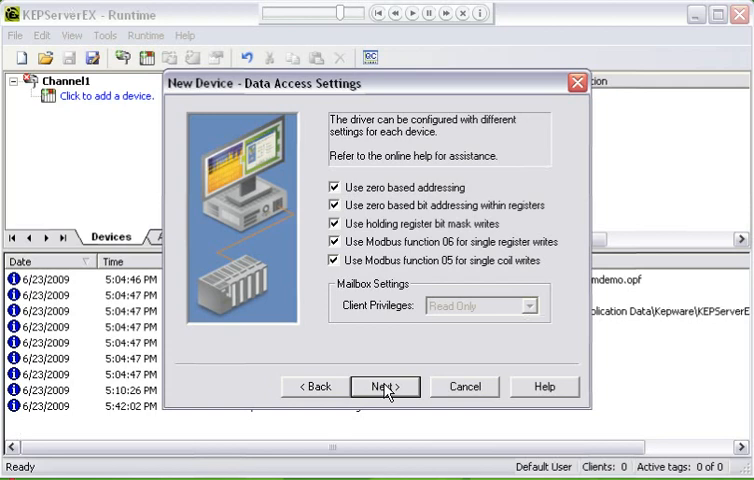
pyautogui.moveTo(384, 386)
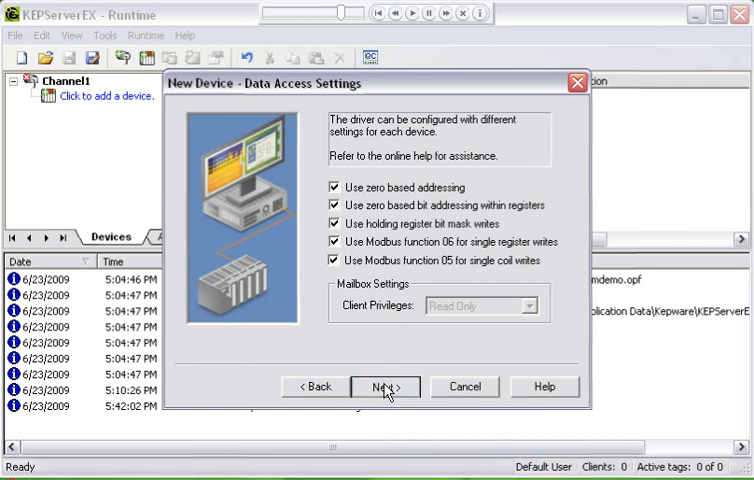
# - Accept the default data access and data encoding settings
pyautogui.click(384, 386)
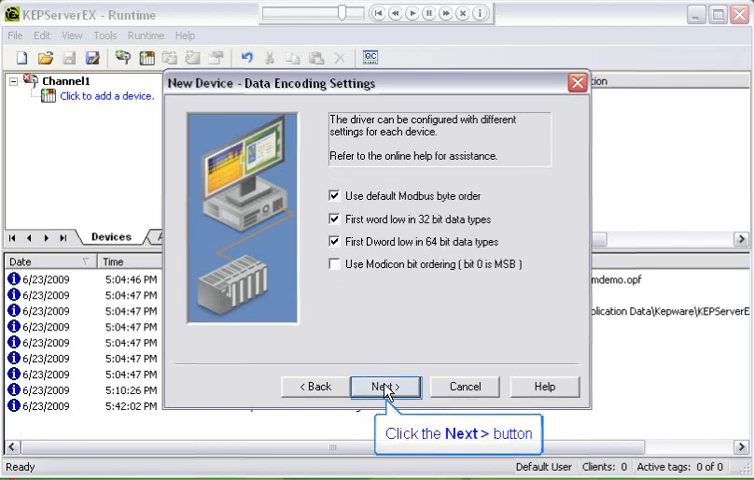
pyautogui.click(384, 386)
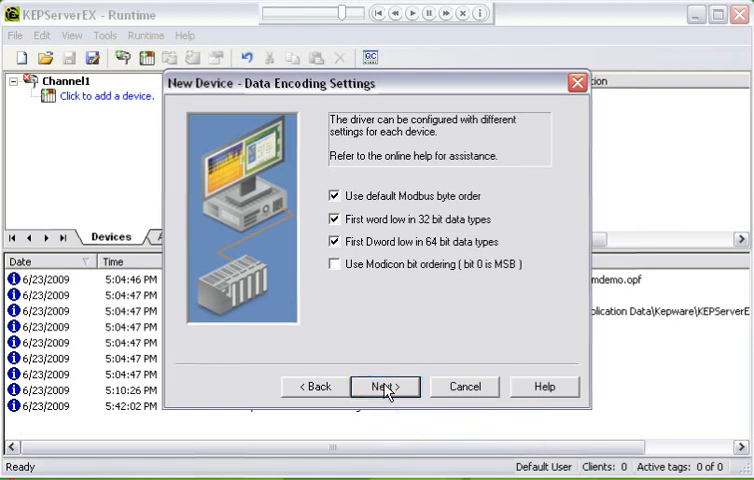
# - Keep default data encoding and block sizes, reaching variable import settings
pyautogui.click(384, 386)
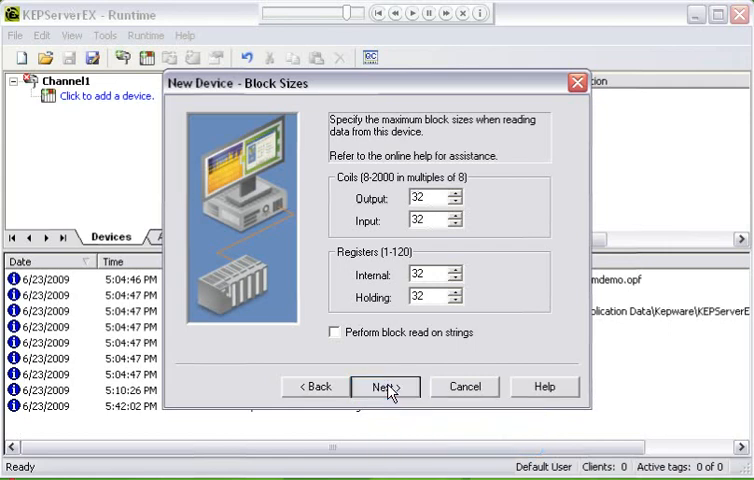
pyautogui.click(384, 386)
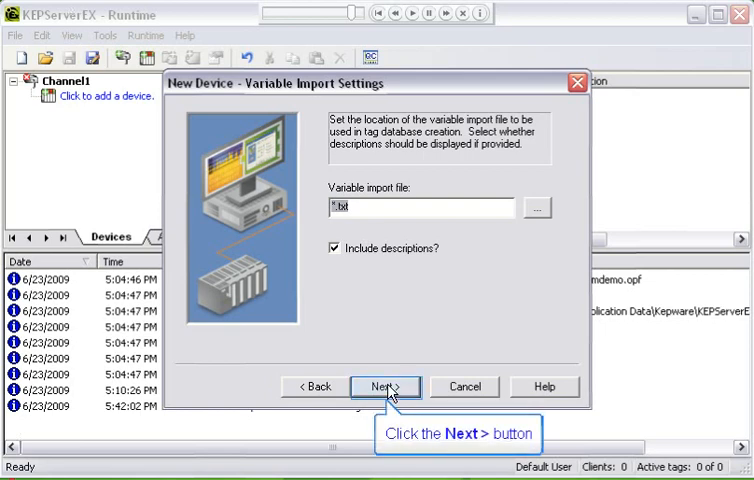
# - Keep default variable import settings and continue to error handling
pyautogui.click(384, 386)
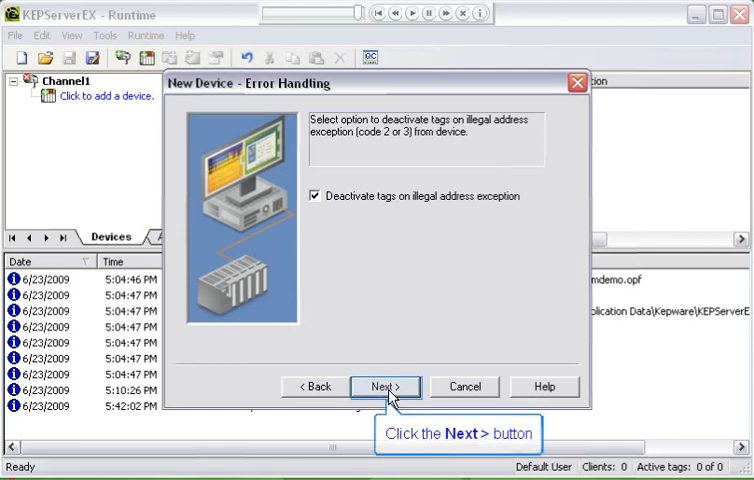
# - Keep default error handling and view the Device1 summary page
pyautogui.click(384, 386)
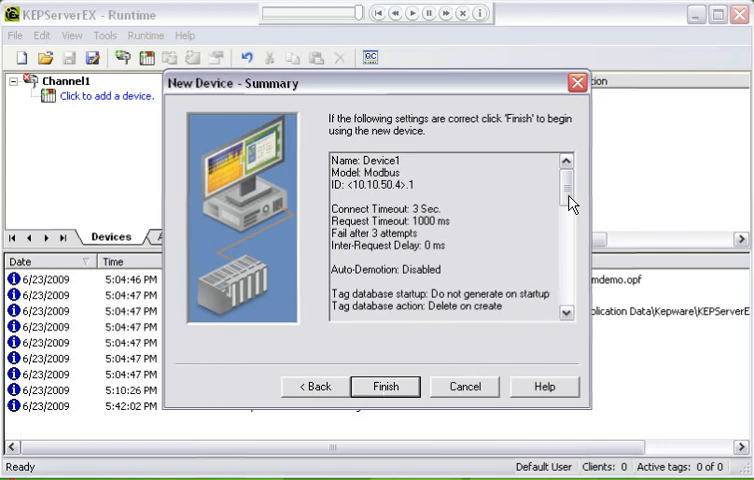
# - Review the Summary and finish creating Modbus Ethernet Device1 under Channel1 with defaults
pyautogui.scroll(-3)
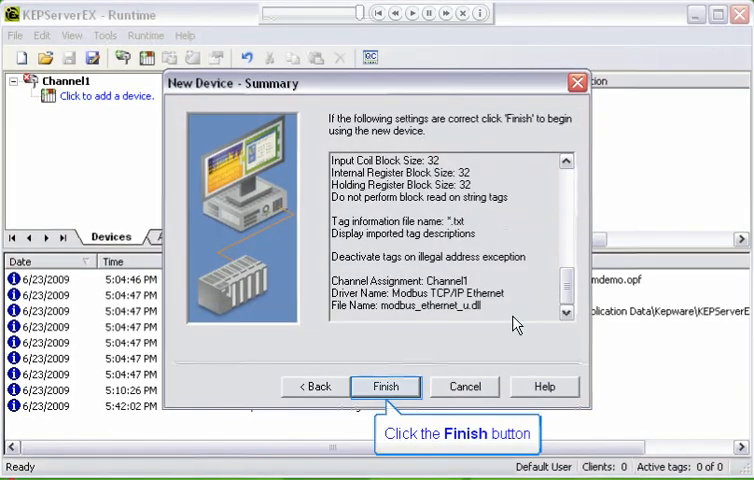
pyautogui.moveTo(450, 330)
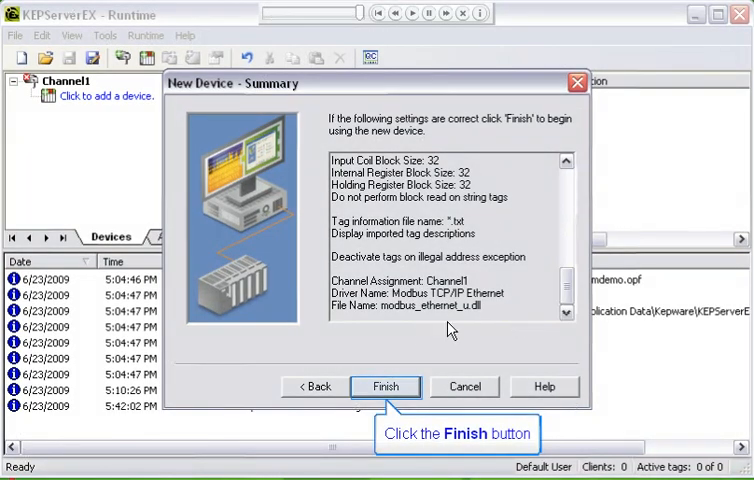
pyautogui.click(384, 386)
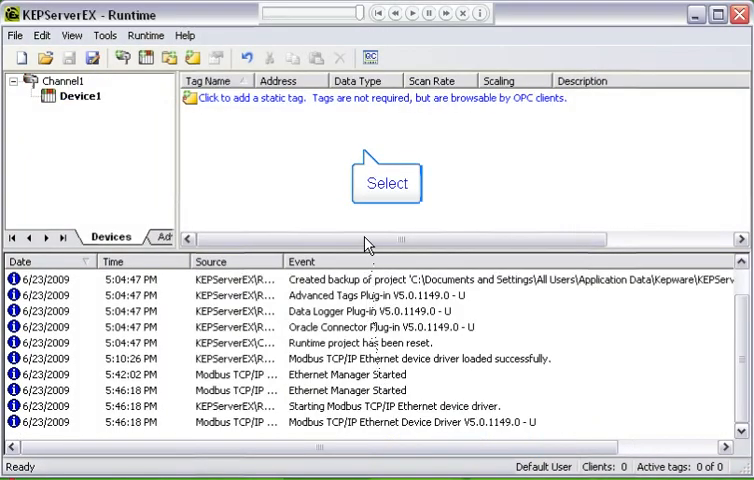